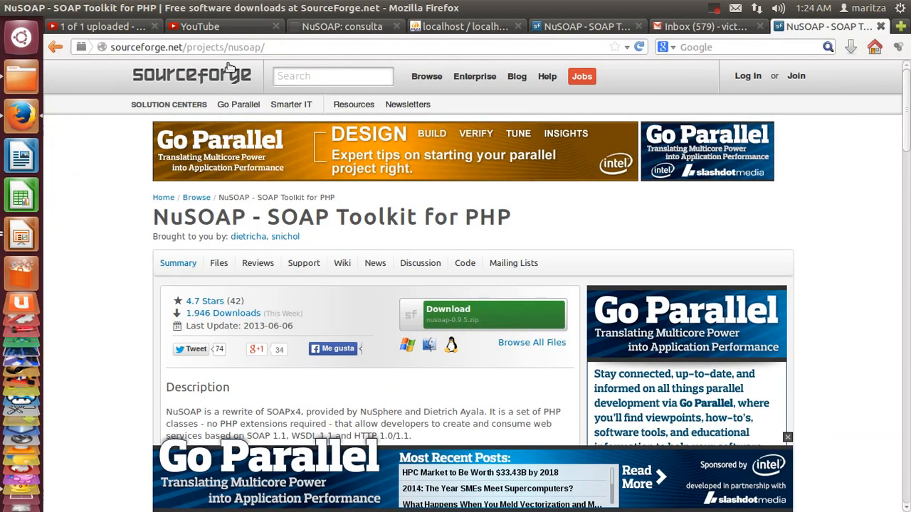
# View the finished YouTube upload, then switch to the Videos folder showing webServiceIngles.mp4
pyautogui.click(463, 26)
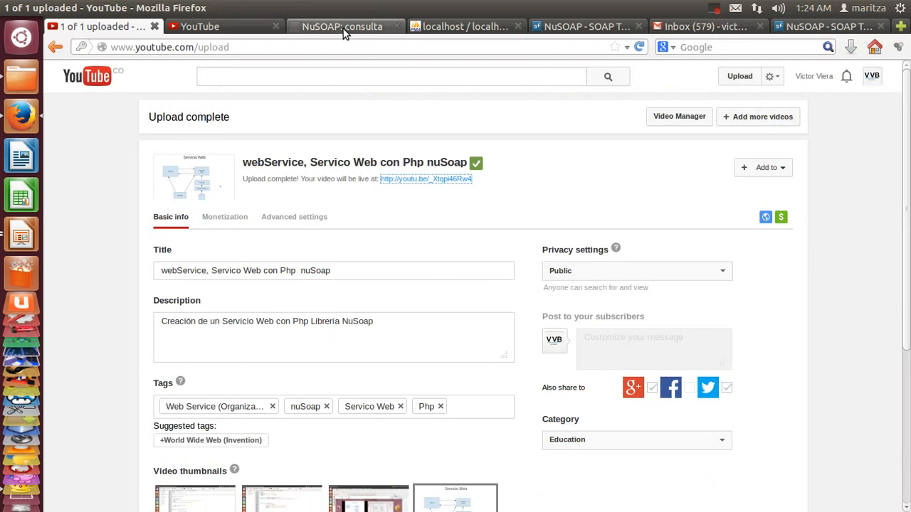
pyautogui.click(342, 26)
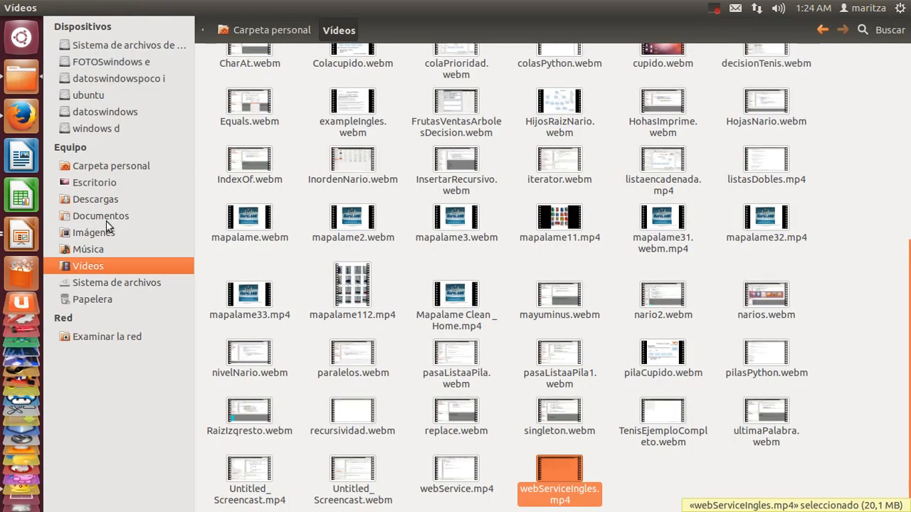
pyautogui.click(111, 166)
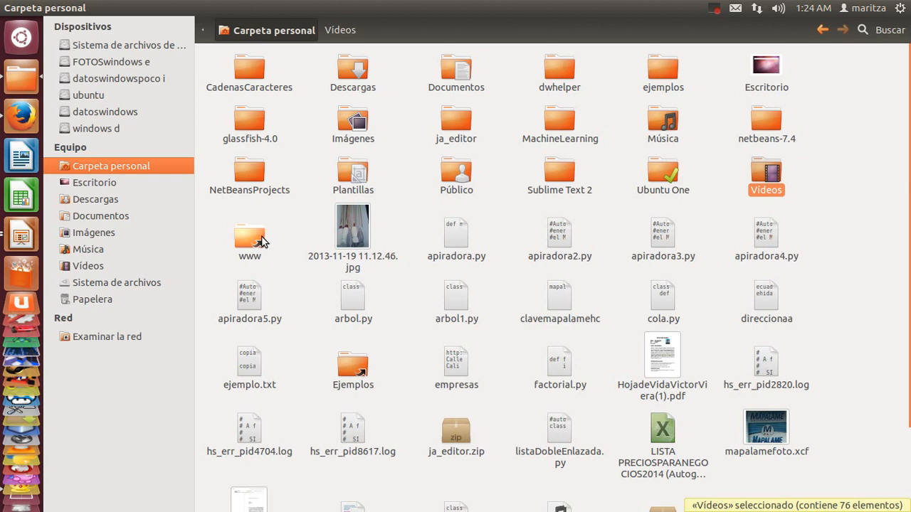
pyautogui.doubleClick(249, 235)
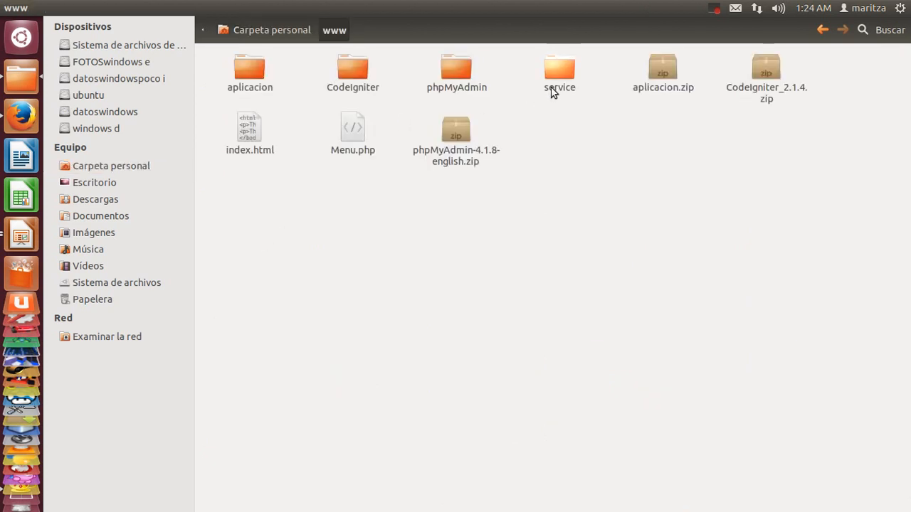
pyautogui.doubleClick(559, 67)
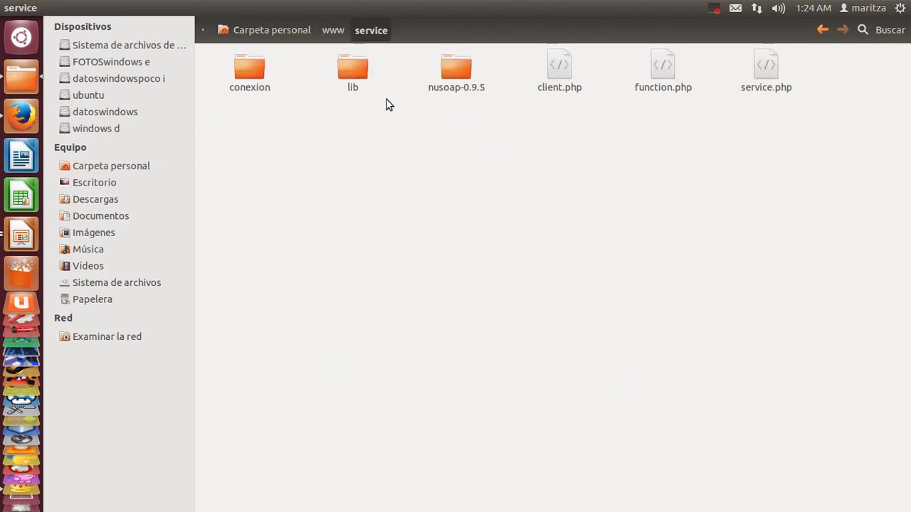
pyautogui.doubleClick(353, 67)
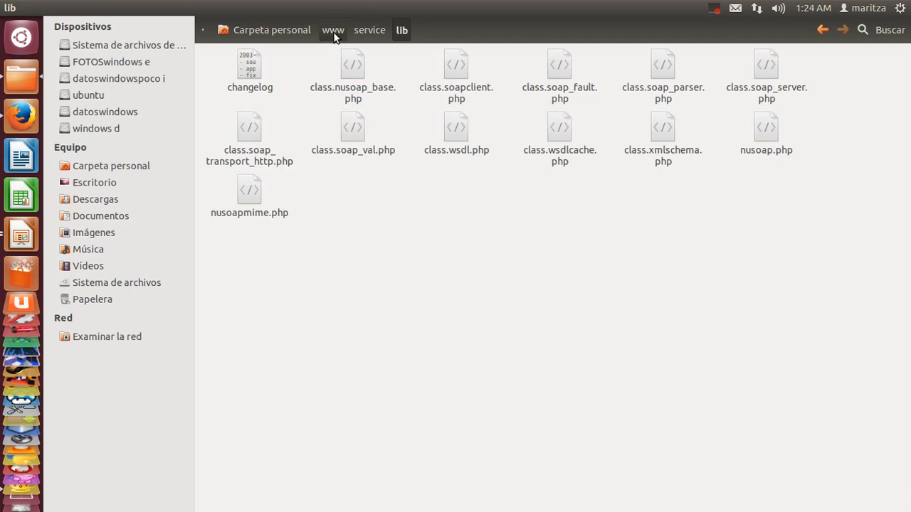
pyautogui.click(333, 30)
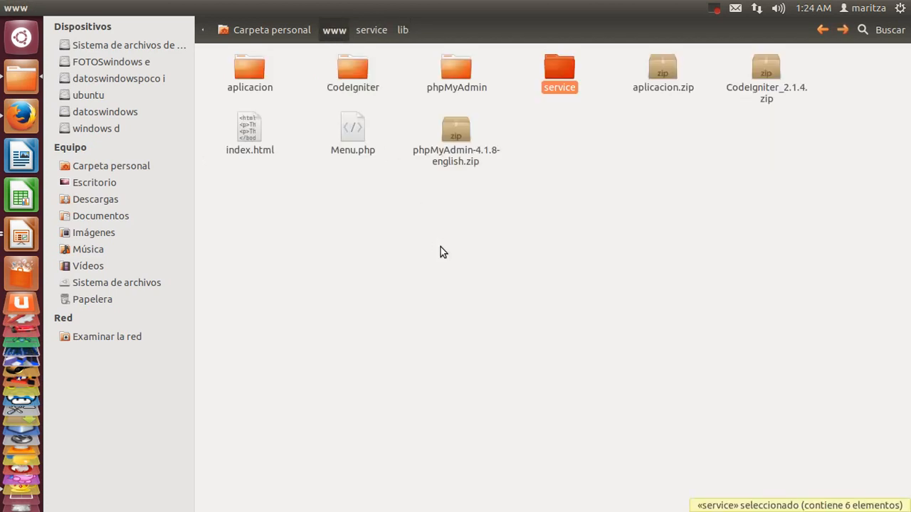
# Review the localhost/service listing and the SourceForge NuSOAP project address, then visit the phpMyAdmin tab
pyautogui.click(21, 116)
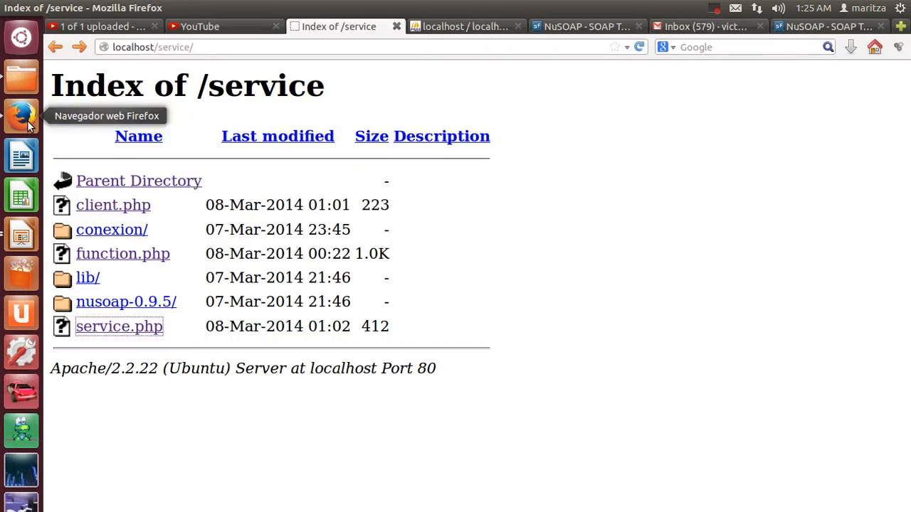
pyautogui.click(583, 26)
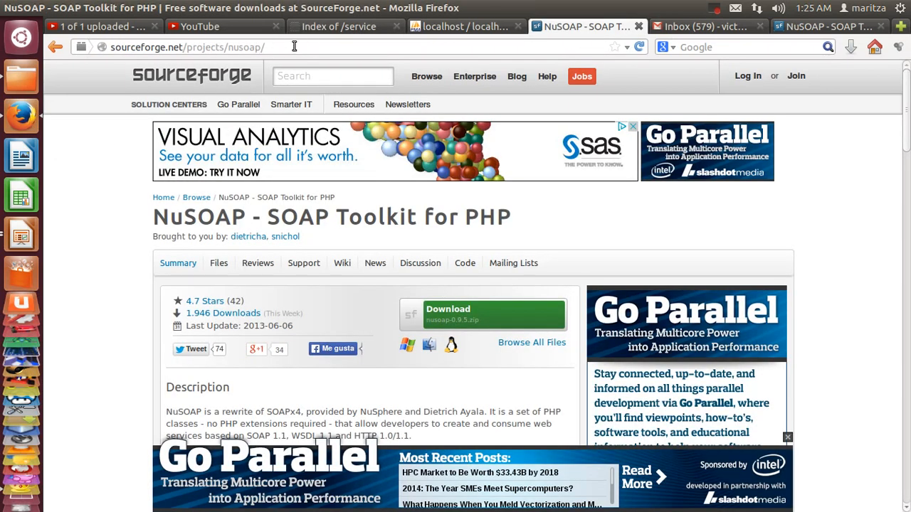
pyautogui.click(213, 47)
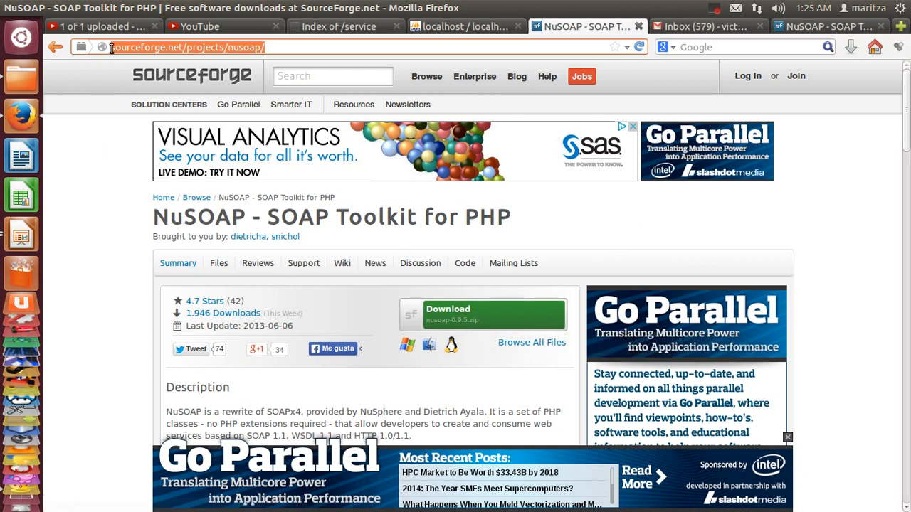
pyautogui.click(466, 26)
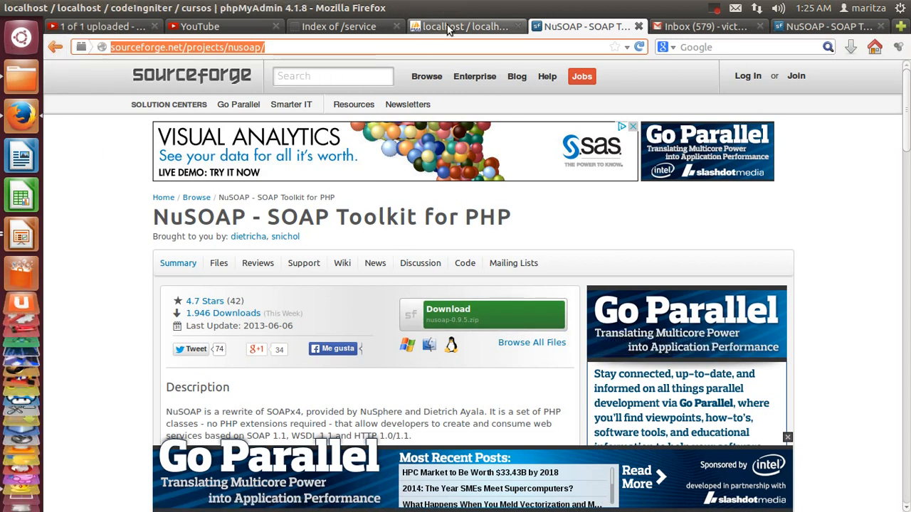
pyautogui.click(345, 27)
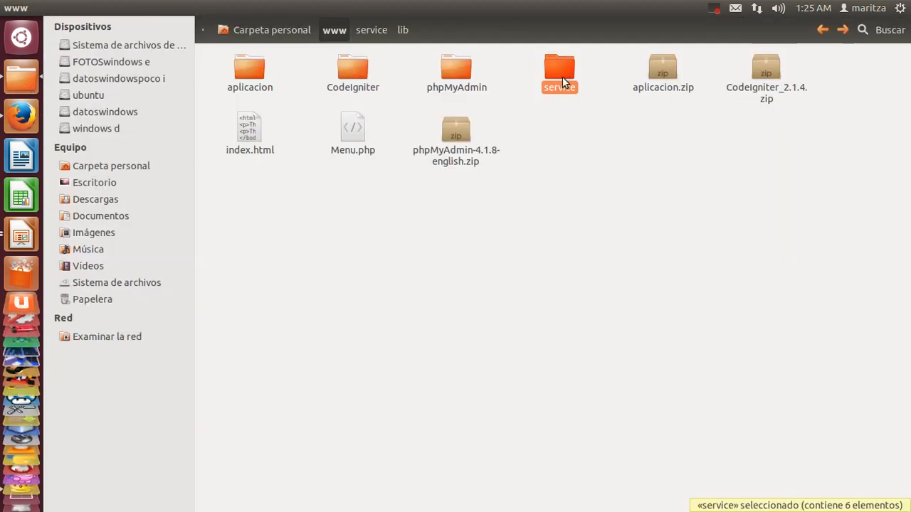
# Open the service folder and select function.php next to client.php and service.php
pyautogui.doubleClick(560, 69)
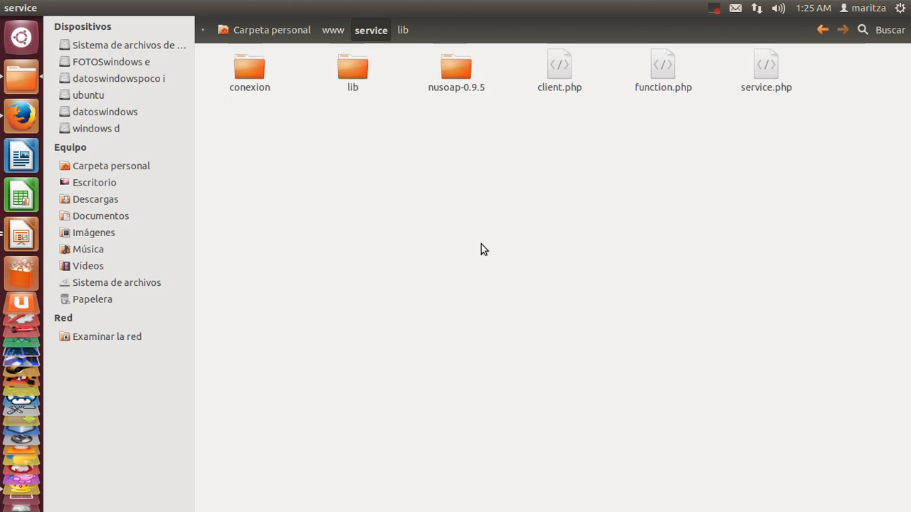
pyautogui.click(662, 67)
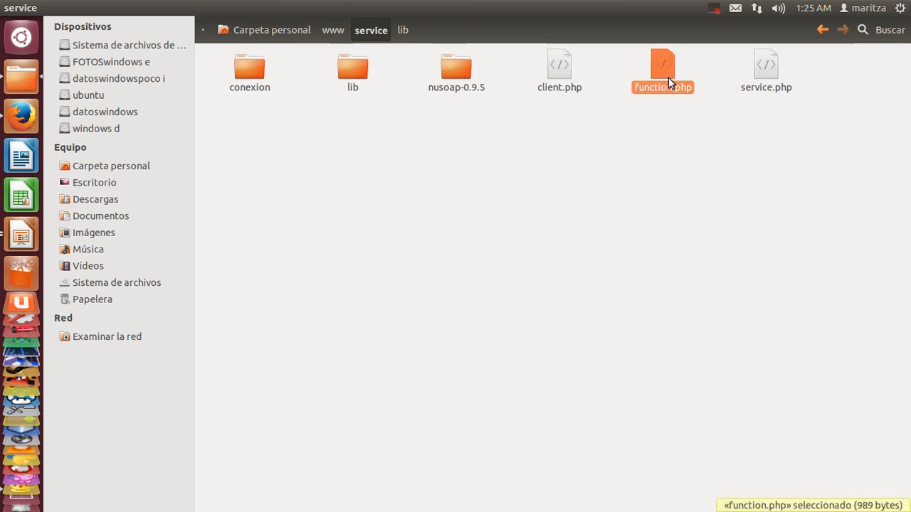
pyautogui.moveTo(667, 87)
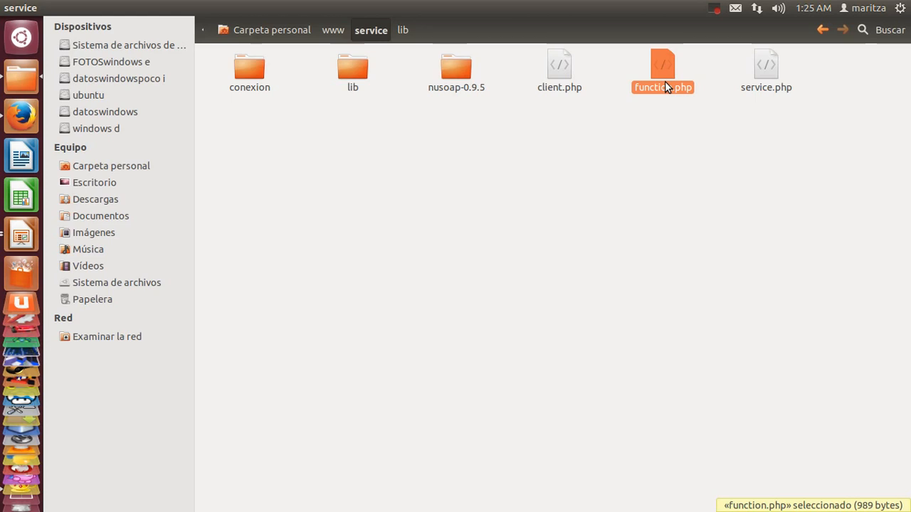
pyautogui.moveTo(610, 171)
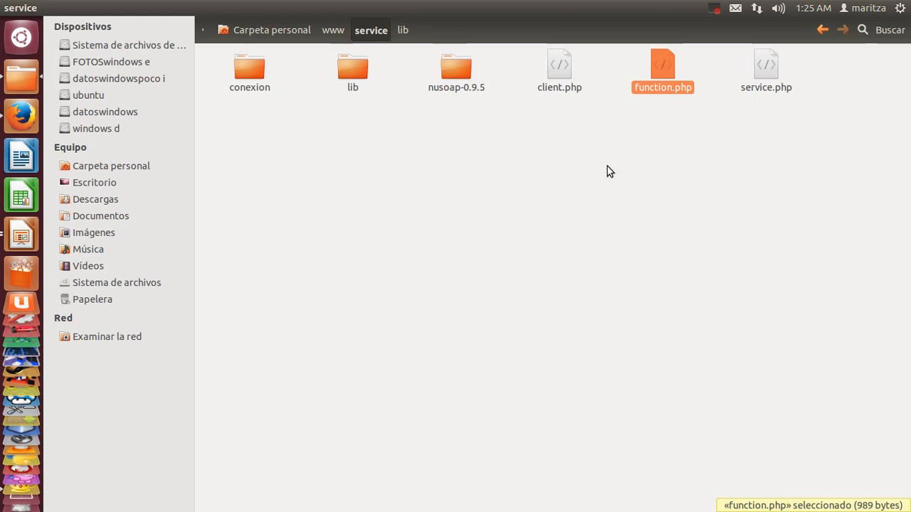
# Read function.php's listar and listarCursos code, then view conexion.php's conectarse function
pyautogui.doubleClick(661, 64)
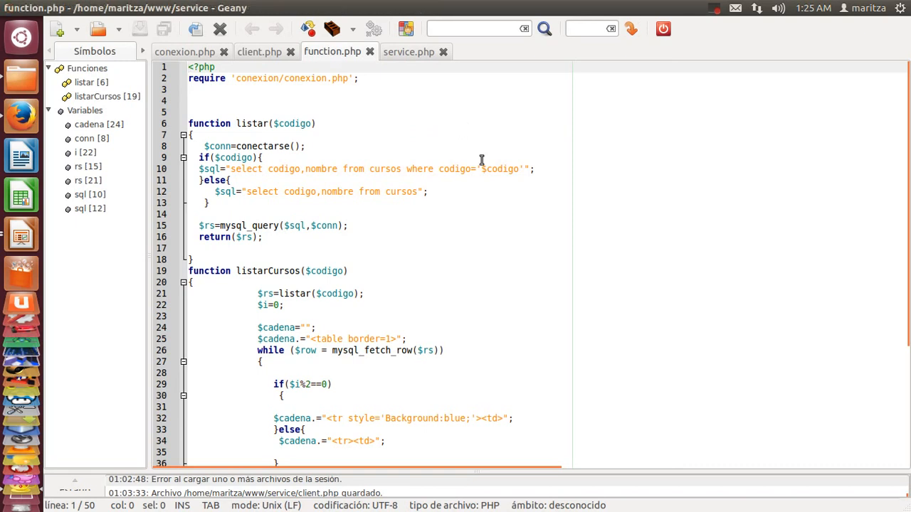
pyautogui.scroll(-3)
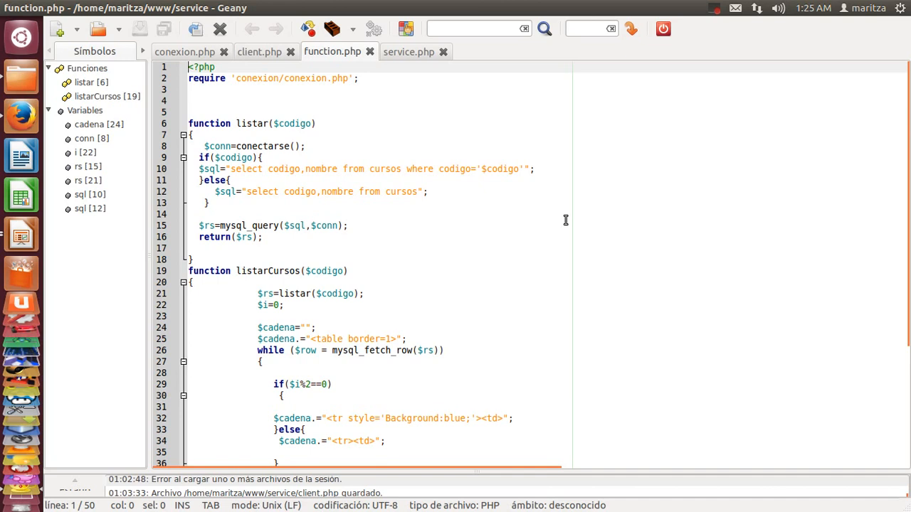
pyautogui.scroll(-3)
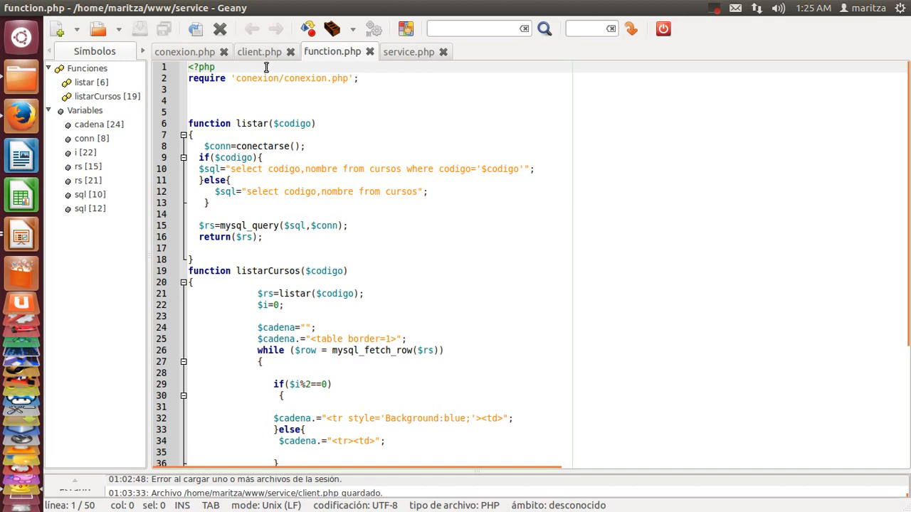
pyautogui.moveTo(185, 52)
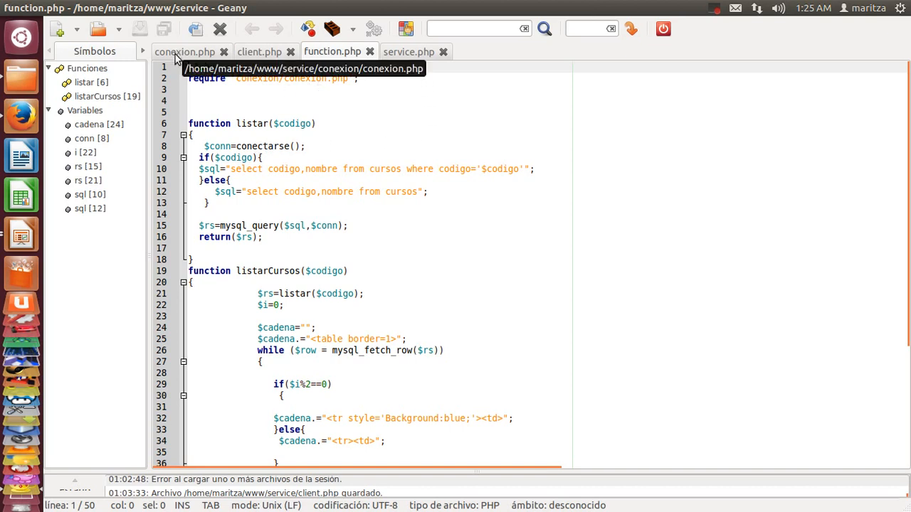
pyautogui.click(184, 52)
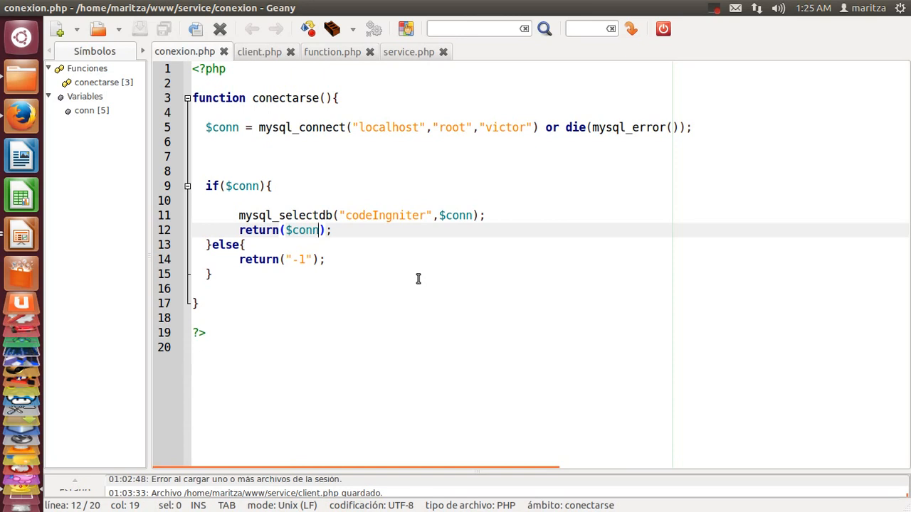
pyautogui.moveTo(323, 219)
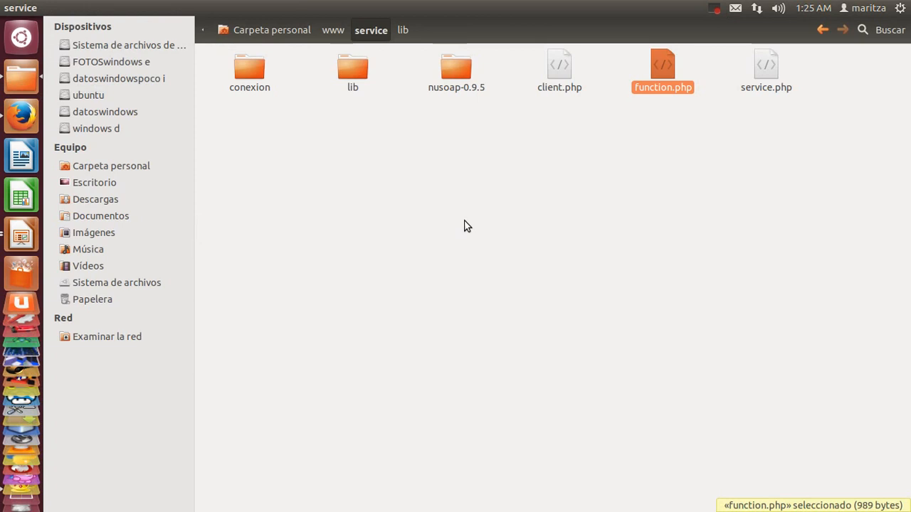
pyautogui.moveTo(765, 67)
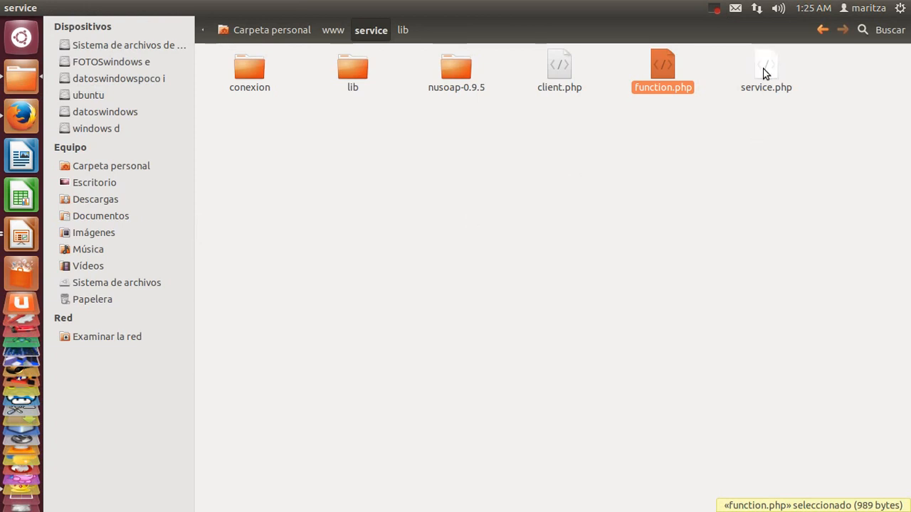
# Copy listarCursos from function.php and register it in service.php with codigo string input and string return
pyautogui.doubleClick(765, 64)
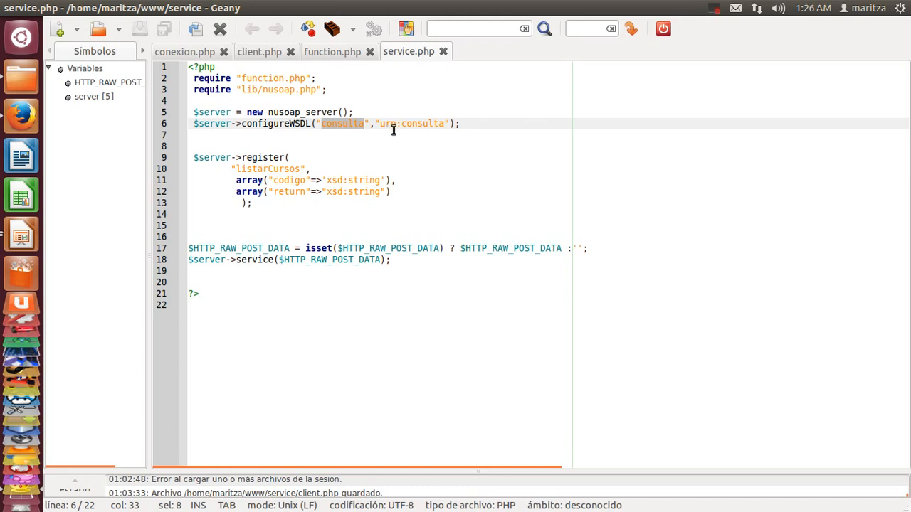
pyautogui.moveTo(354, 124)
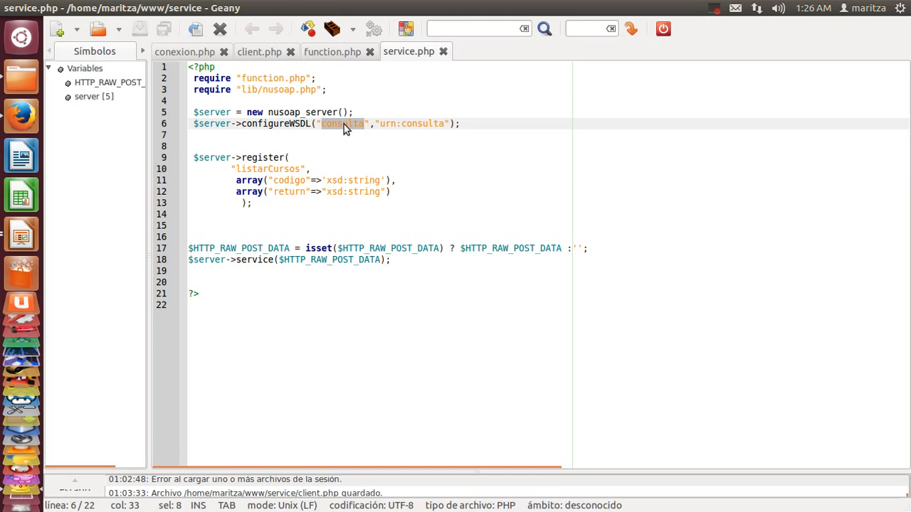
pyautogui.doubleClick(268, 169)
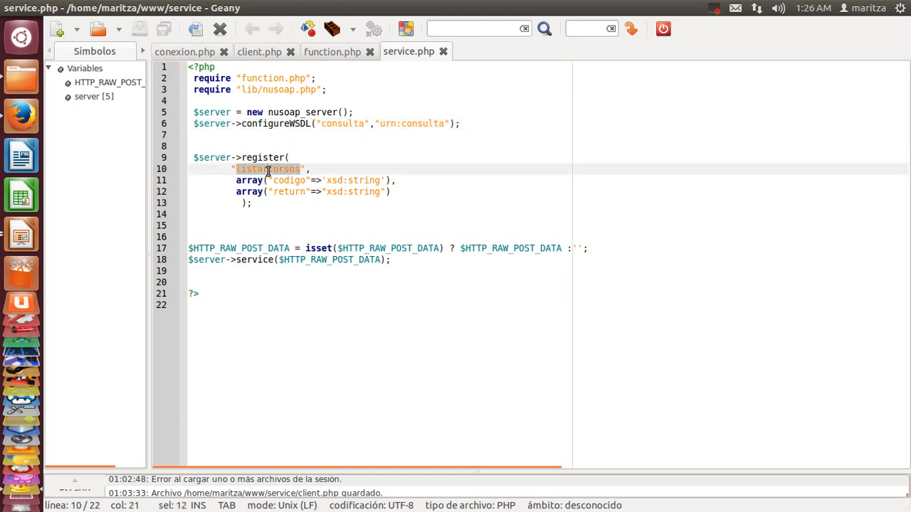
pyautogui.click(331, 51)
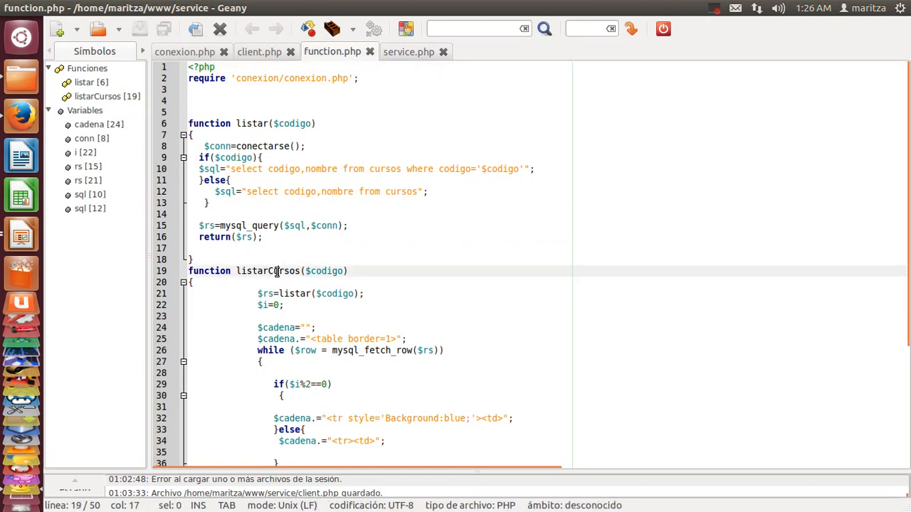
pyautogui.doubleClick(269, 271)
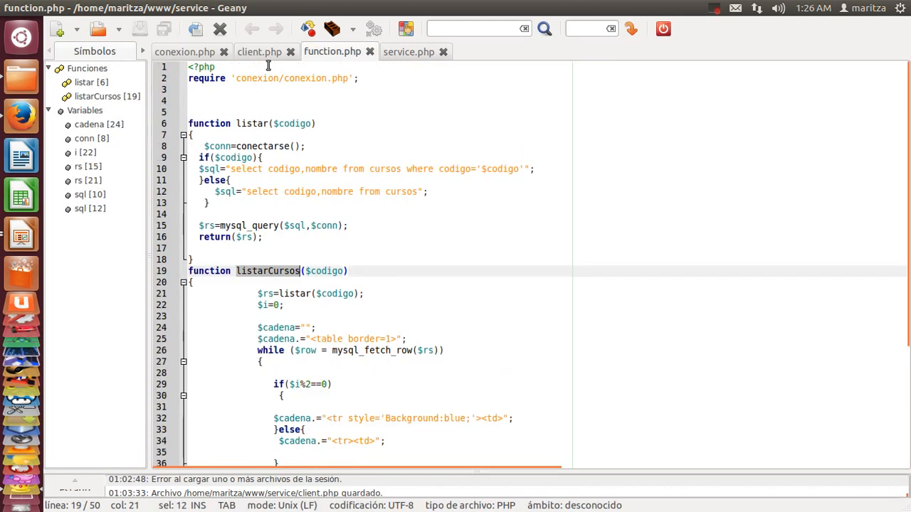
pyautogui.click(408, 52)
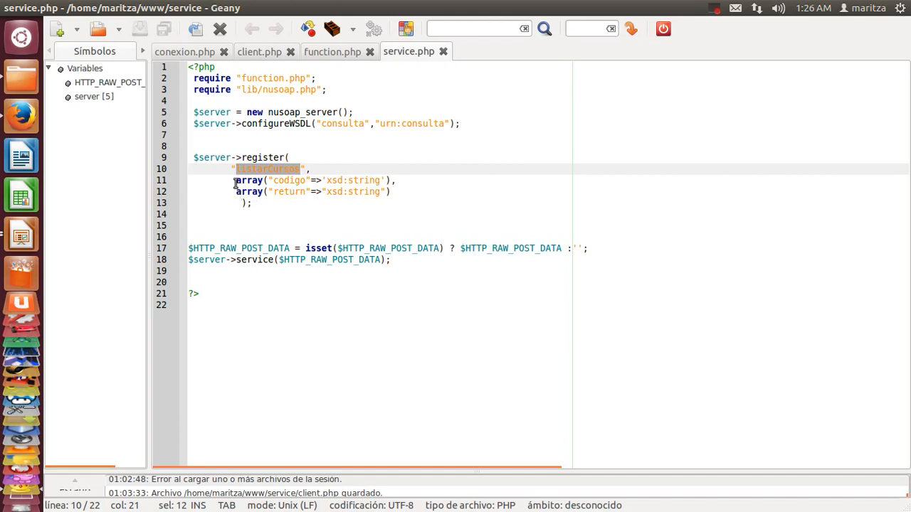
pyautogui.moveTo(236, 183)
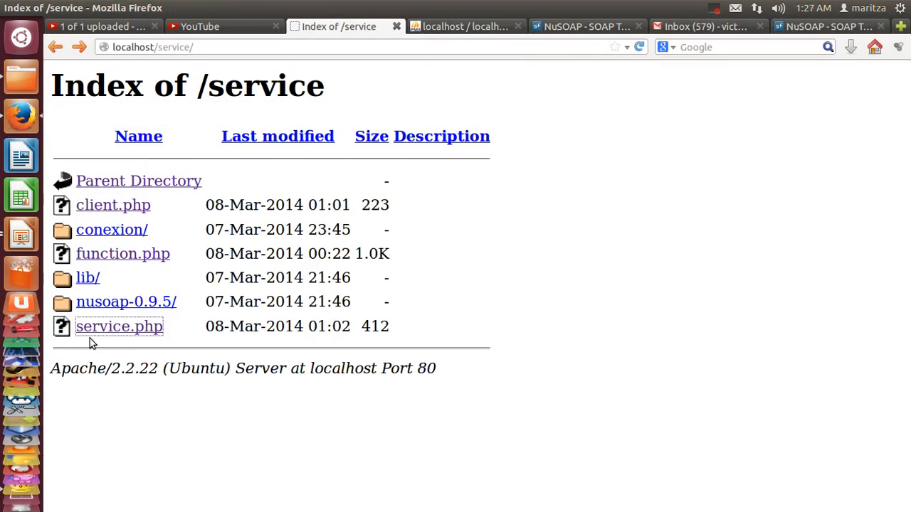
# Load service.php on localhost showing the consulta service, open its WSDL and select the URL
pyautogui.click(118, 326)
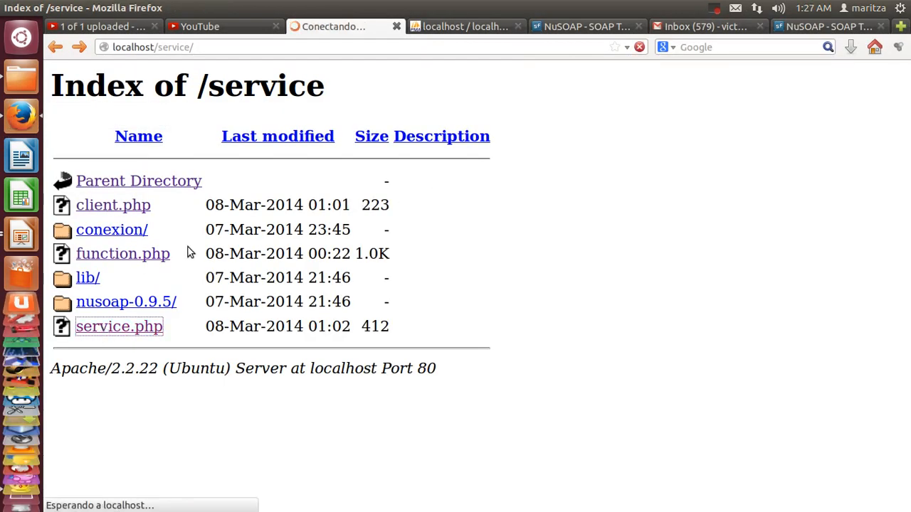
pyautogui.click(119, 326)
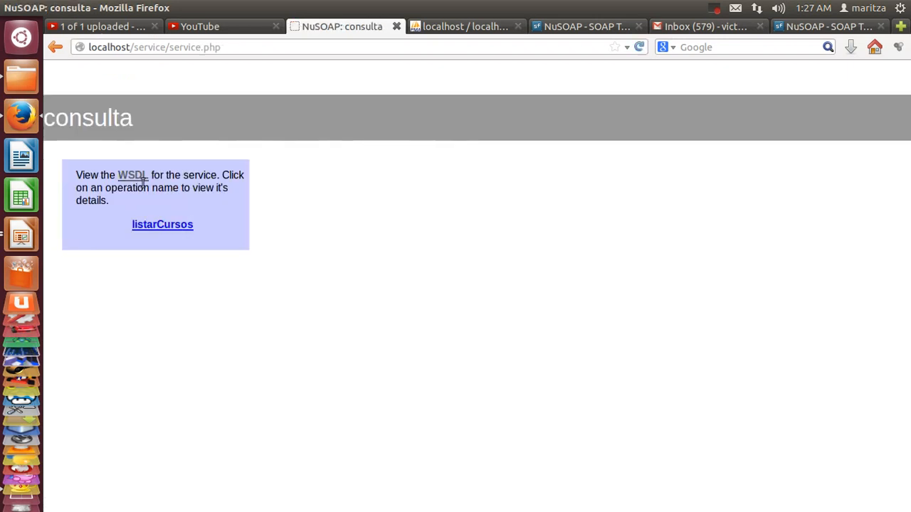
pyautogui.moveTo(132, 188)
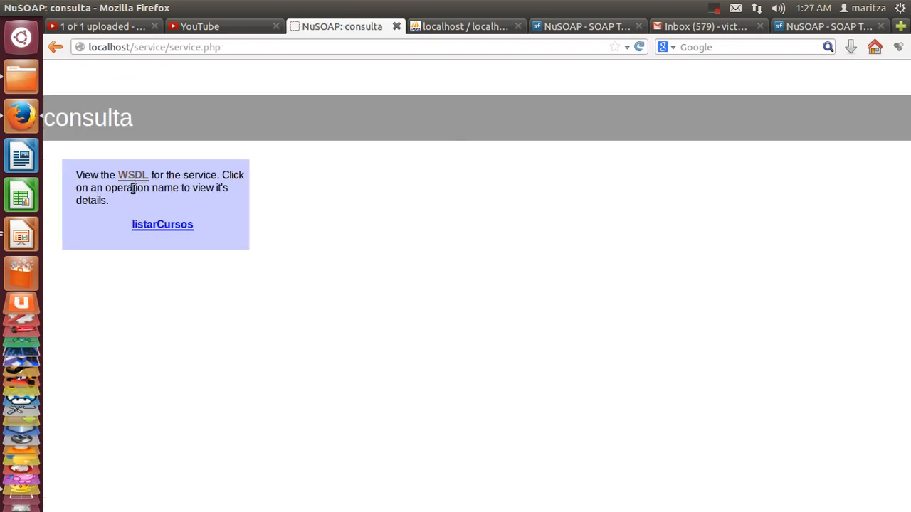
pyautogui.click(132, 175)
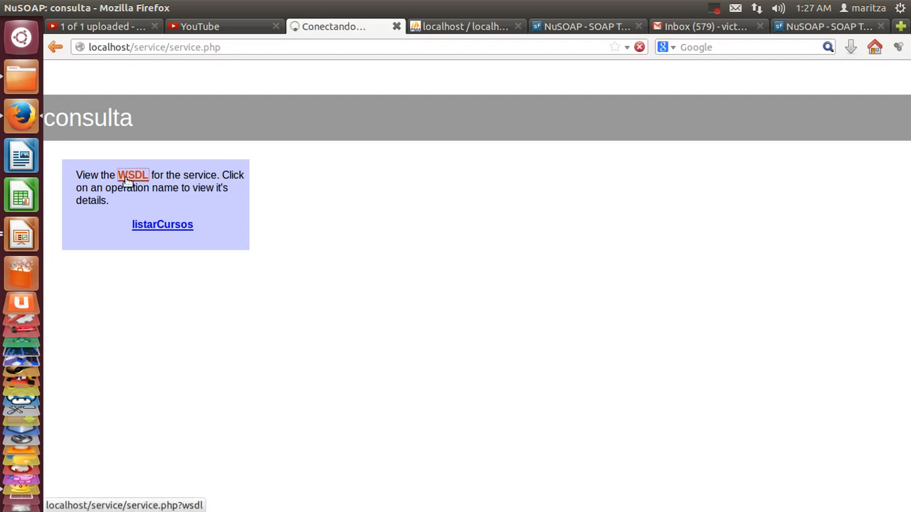
pyautogui.click(133, 175)
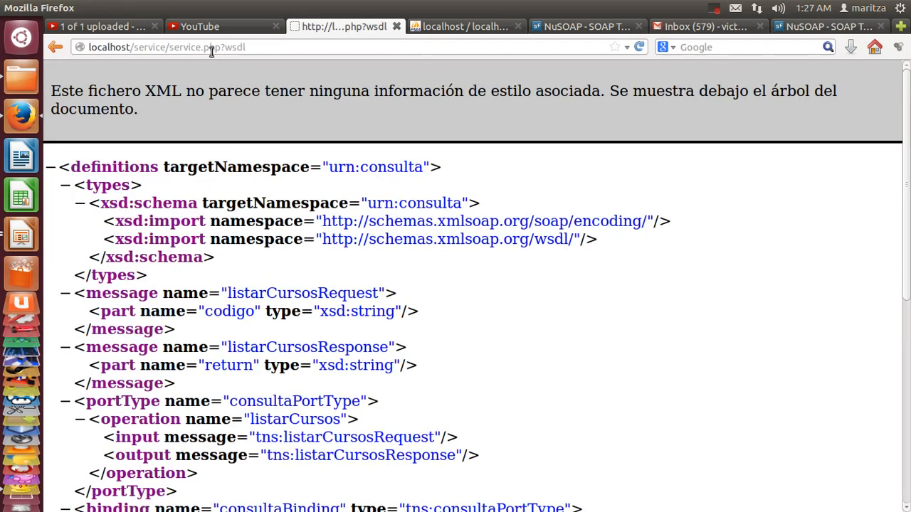
pyautogui.click(171, 47)
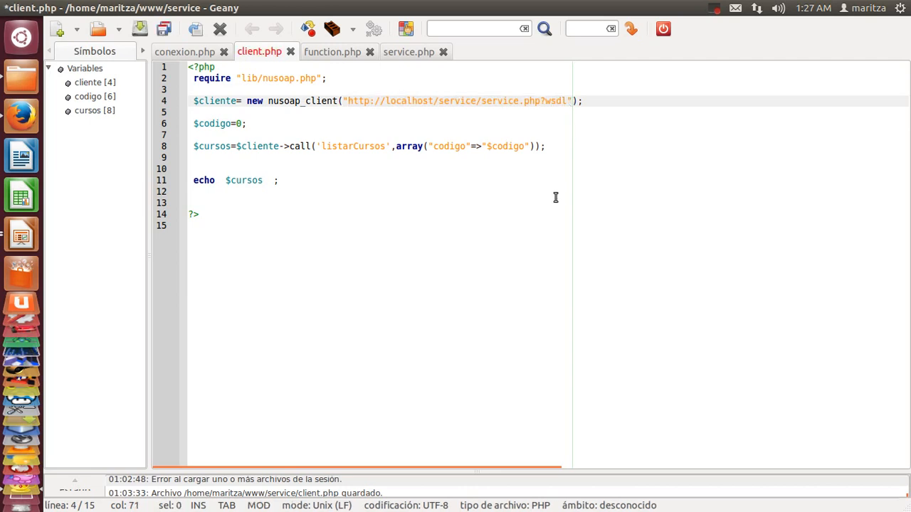
# Paste the WSDL URL into client.php's nusoap_client, set $codigo=0 and echo $cursos from listarCursos
pyautogui.click(566, 101)
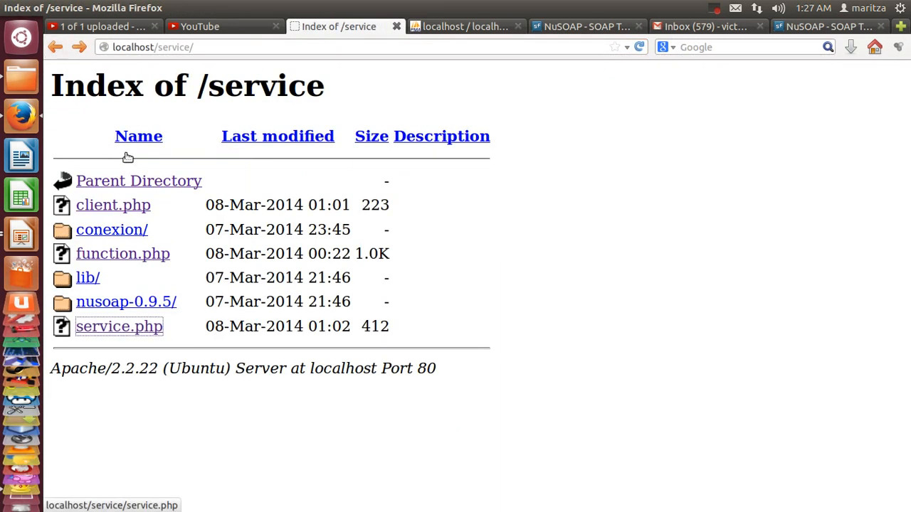
# Load client.php from localhost/service, reopening it to show courses 60 ttt2 through 63 ggg
pyautogui.click(113, 205)
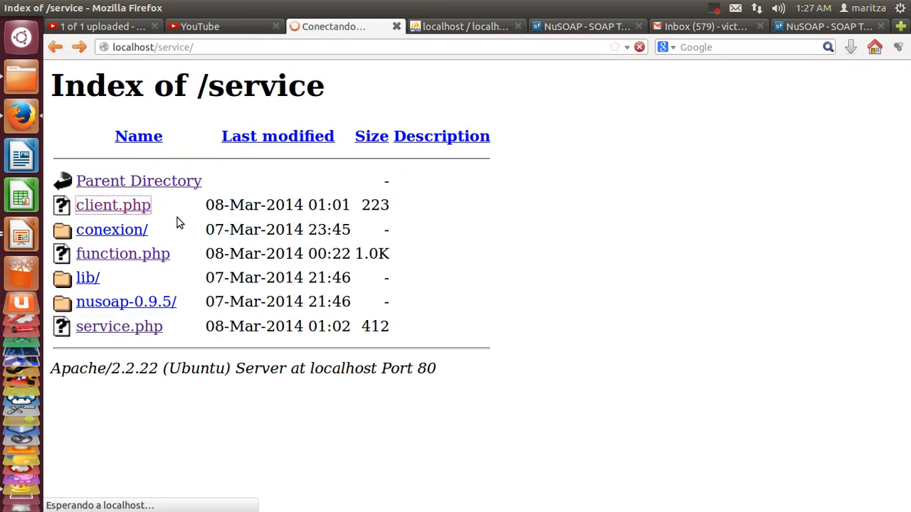
pyautogui.click(113, 205)
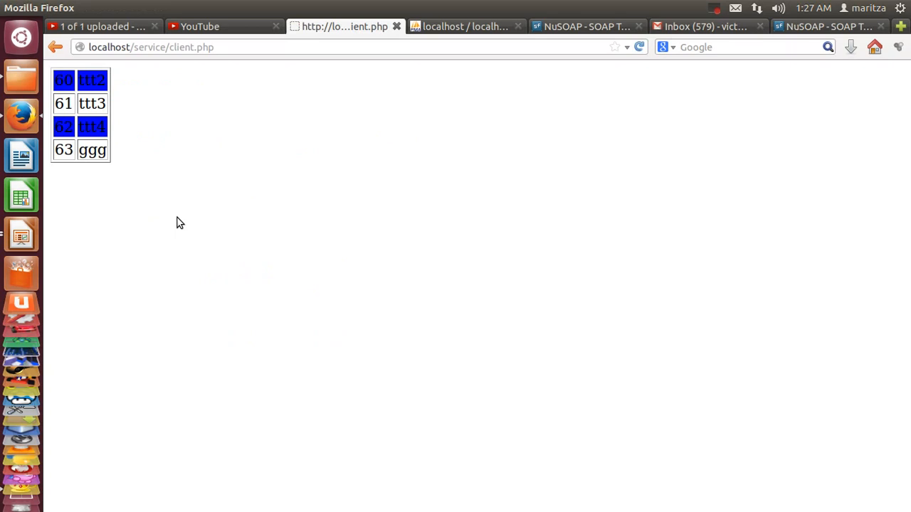
pyautogui.moveTo(114, 163)
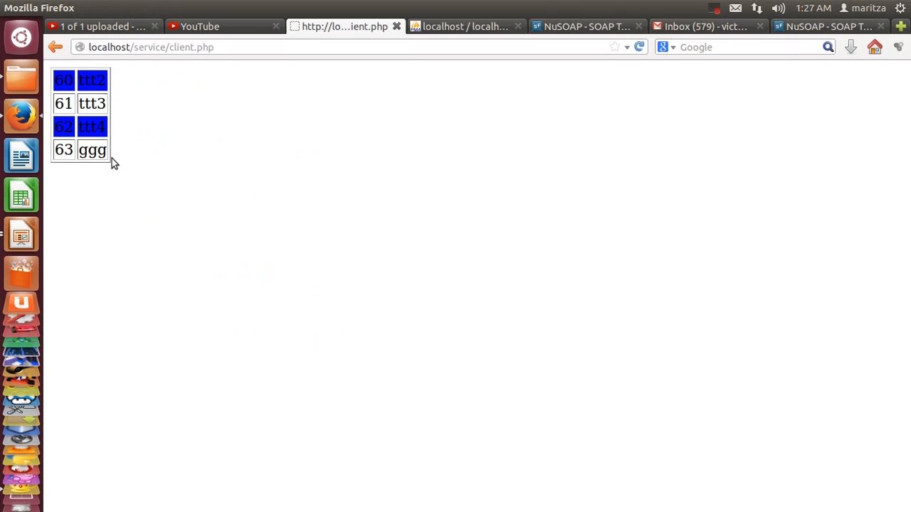
pyautogui.moveTo(127, 167)
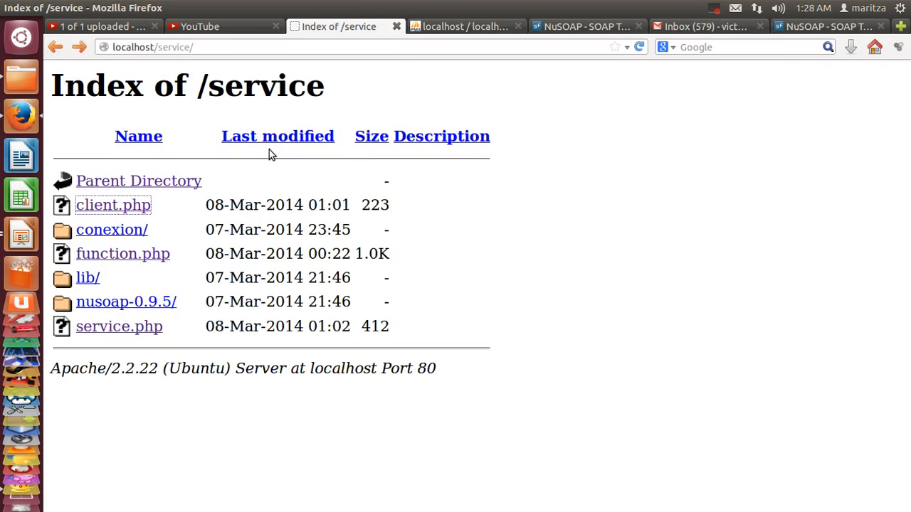
pyautogui.click(113, 205)
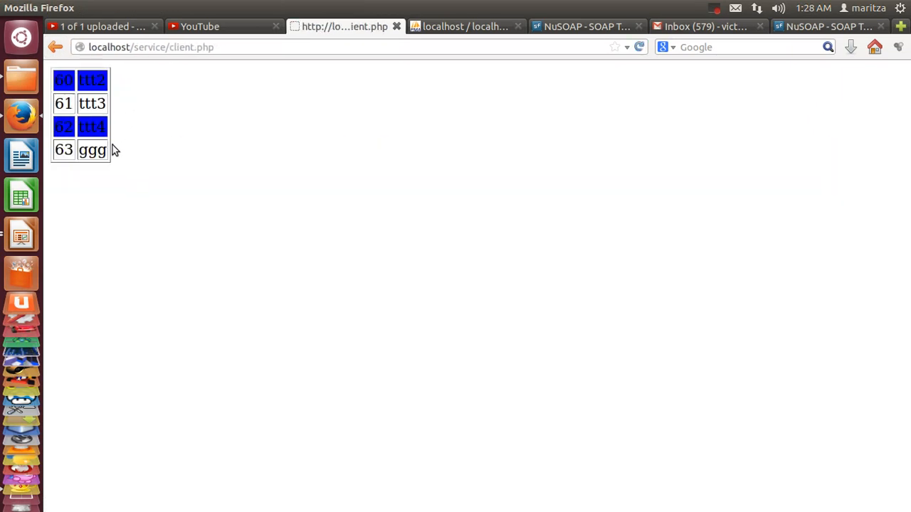
pyautogui.moveTo(21, 155)
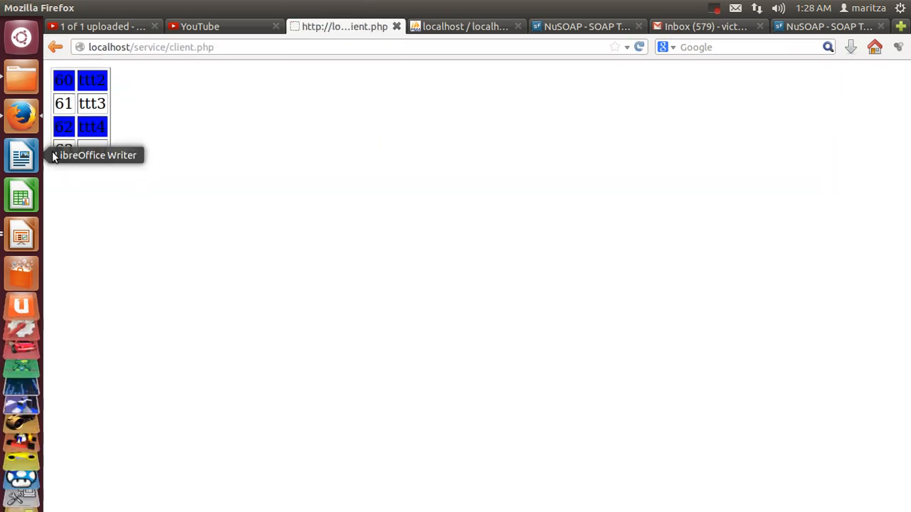
# Change $codigo from 0 to 63 in client.php and save the file
pyautogui.click(20, 156)
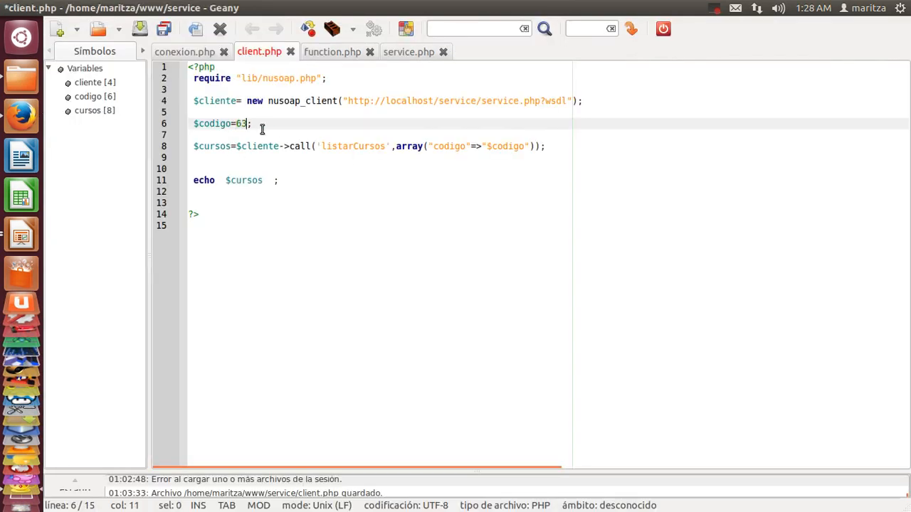
pyautogui.click(163, 29)
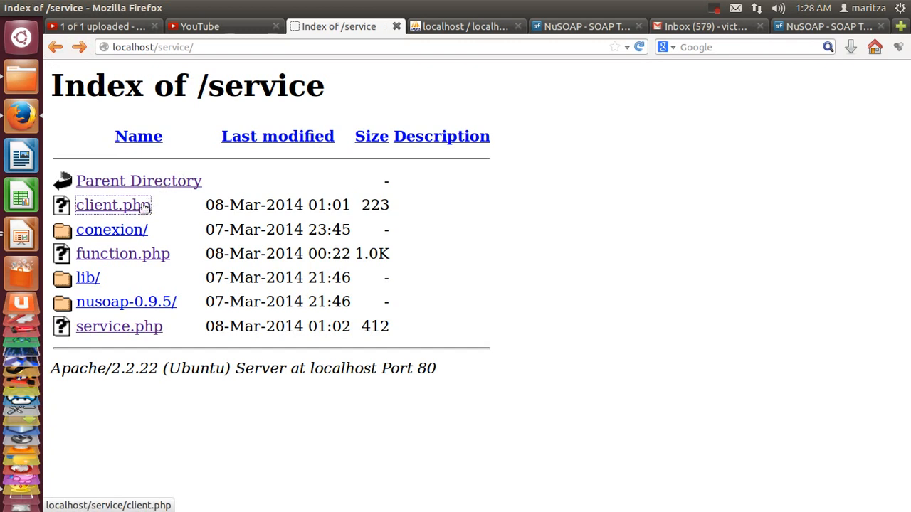
# Load client.php in Firefox, showing only course 63 ggg in the table
pyautogui.click(111, 204)
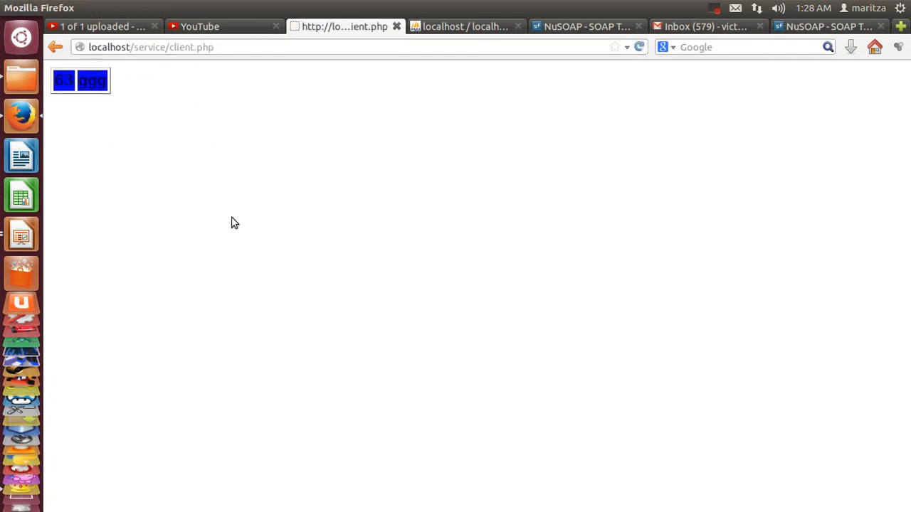
pyautogui.click(715, 7)
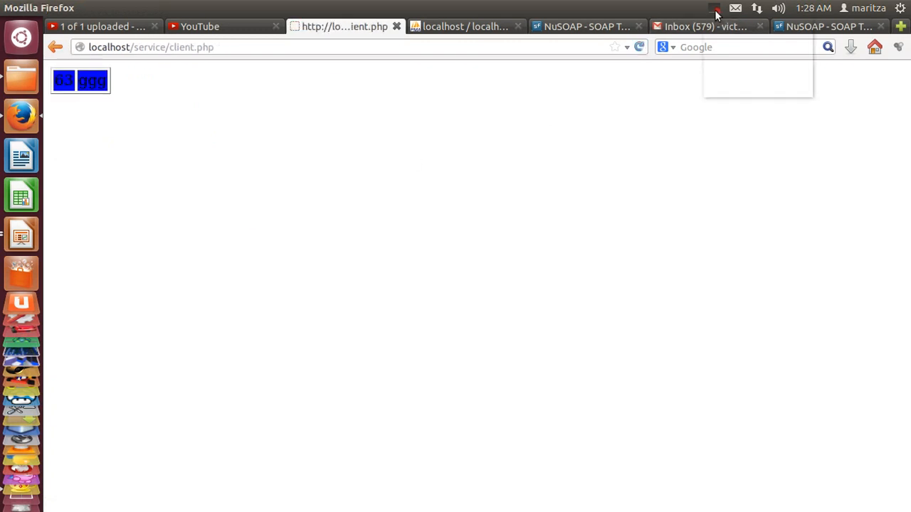
pyautogui.click(714, 8)
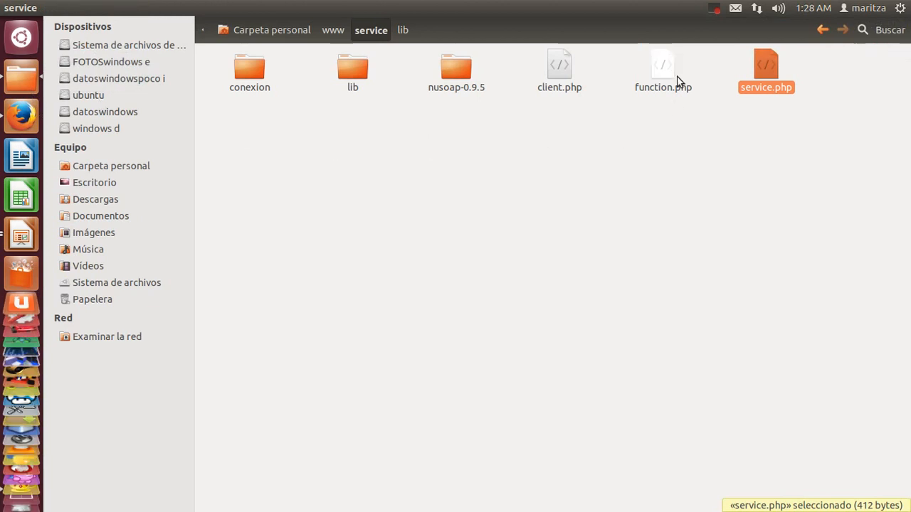
pyautogui.moveTo(589, 78)
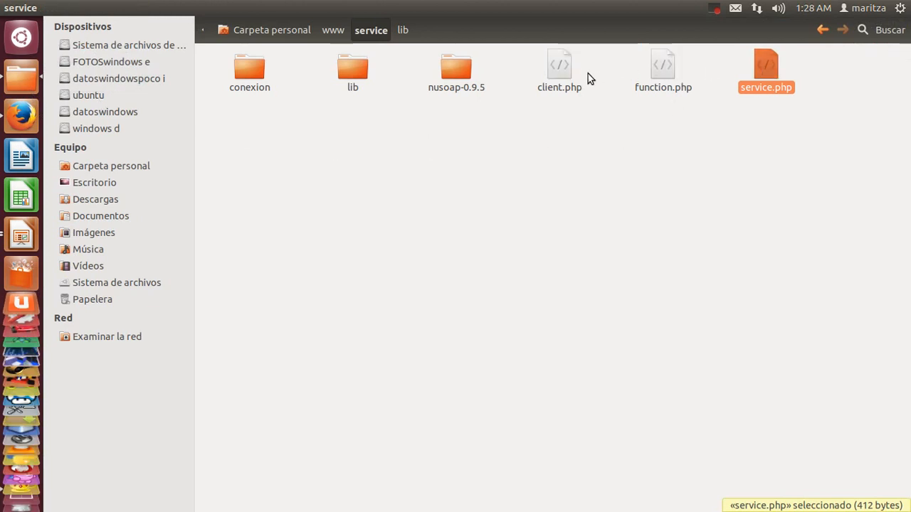
# Open client.php from the service folder in Geany for editing
pyautogui.click(559, 68)
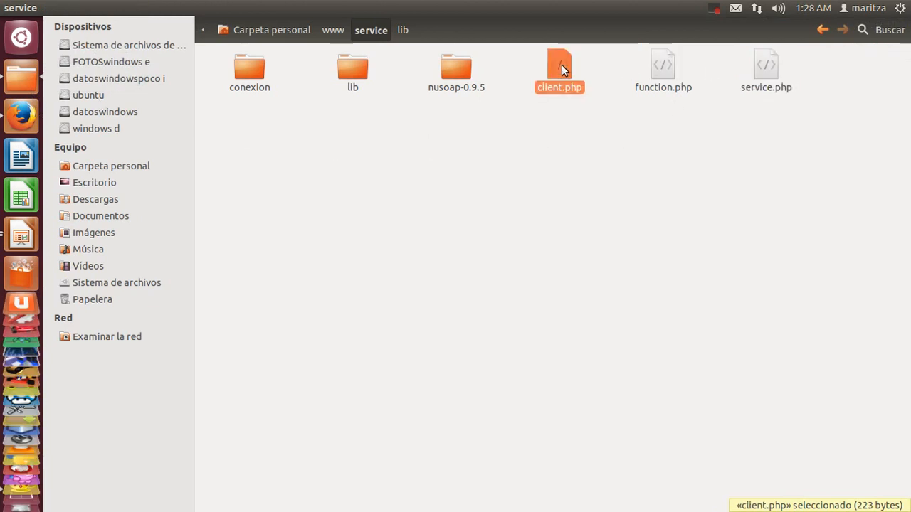
pyautogui.doubleClick(559, 68)
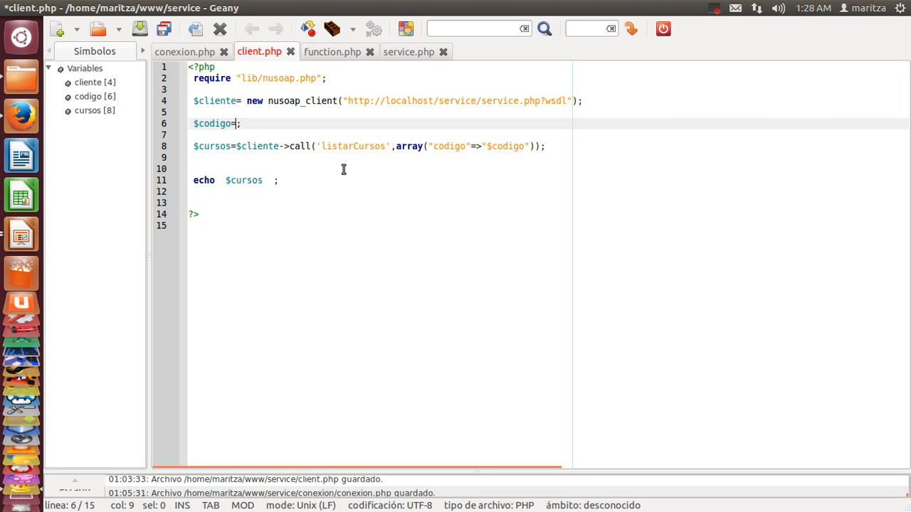
# Enter 0 as the $codigo value on line 6 of client.php
pyautogui.write('0')
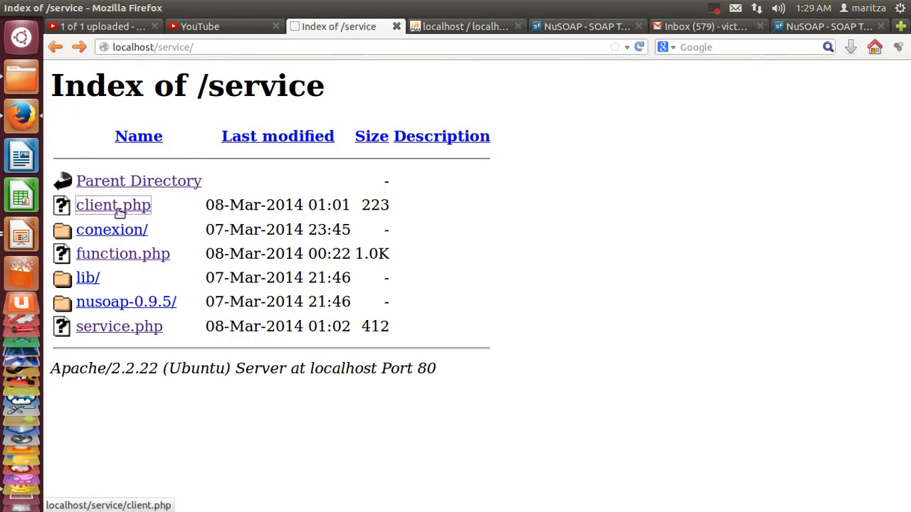
# Load client.php in Firefox to list courses 60 ttt2 through 63 ggg
pyautogui.click(112, 205)
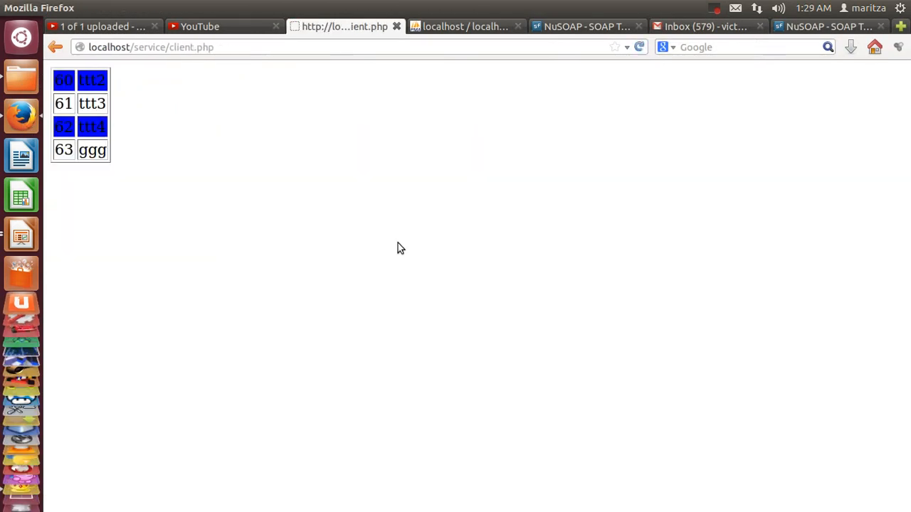